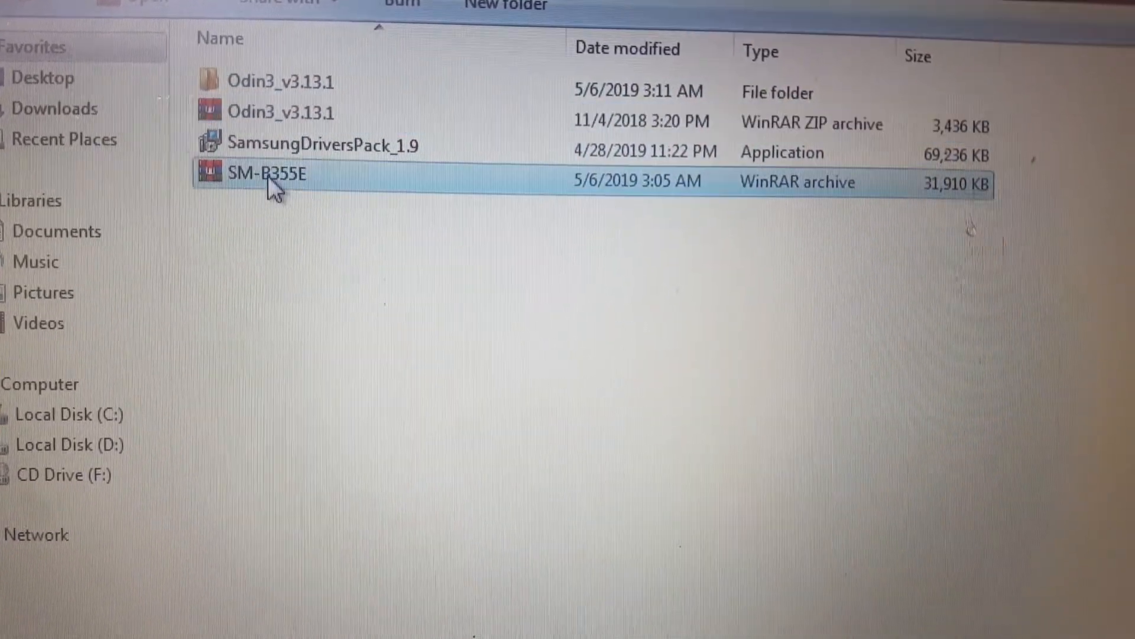
Step: Extract the SM-B355E archive into its own SM-B355E\ folder
{"action": "right_click", "coordinate": [268, 174]}
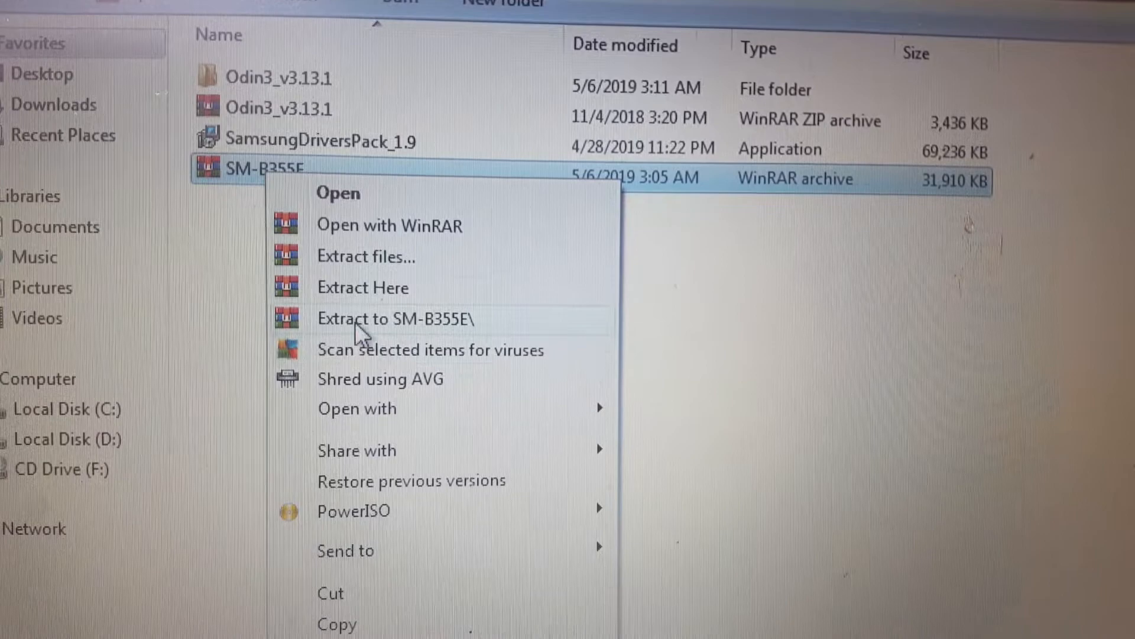
{"action": "left_click", "coordinate": [394, 318]}
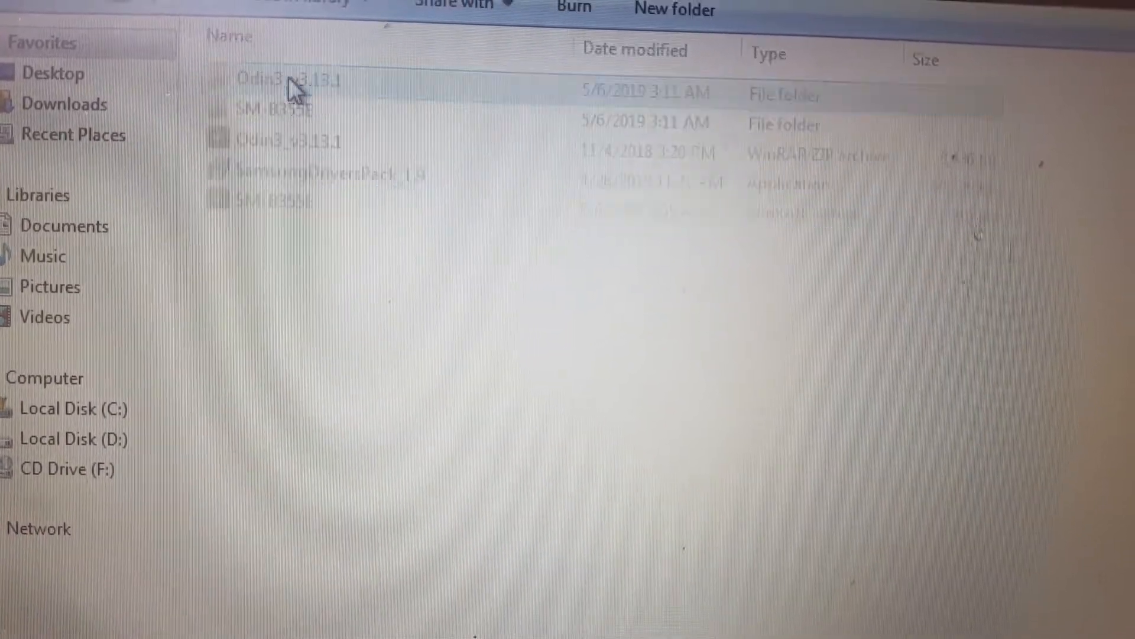
Step: Launch Odin3 v3.13.1 from its folder and dismiss the binary/version warning
{"action": "double_click", "coordinate": [288, 79]}
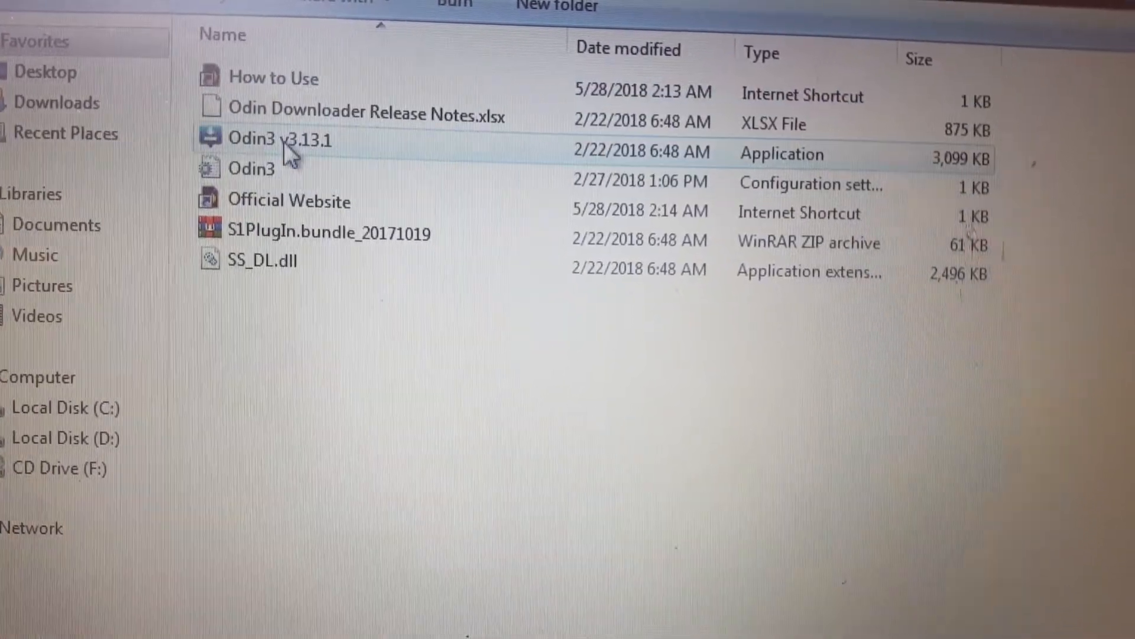
{"action": "double_click", "coordinate": [278, 139]}
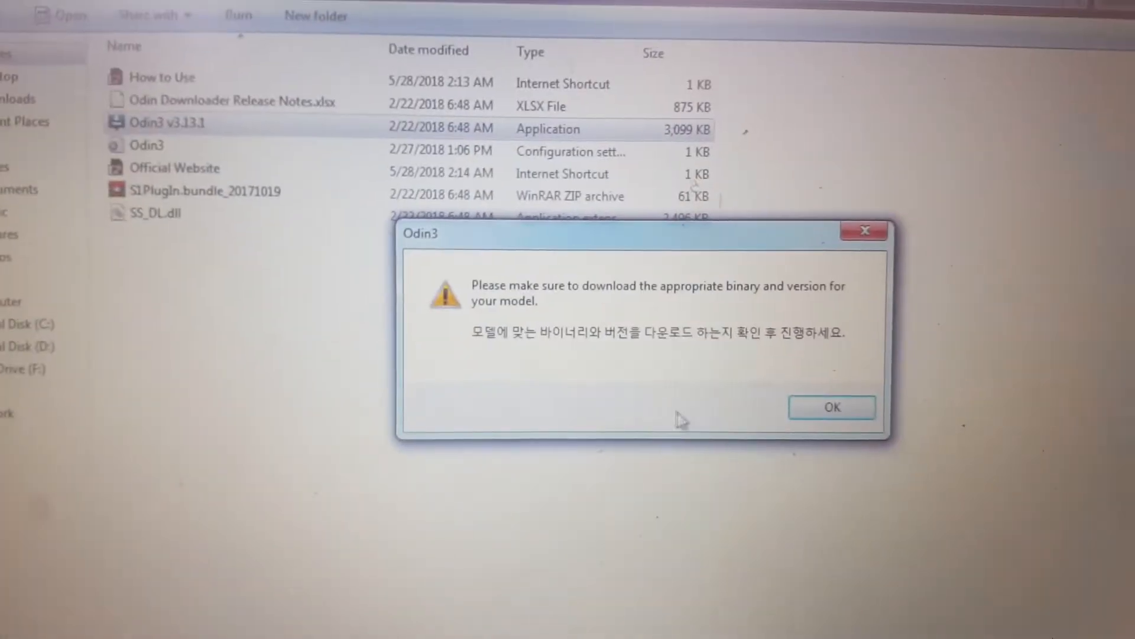
{"action": "left_click", "coordinate": [831, 407]}
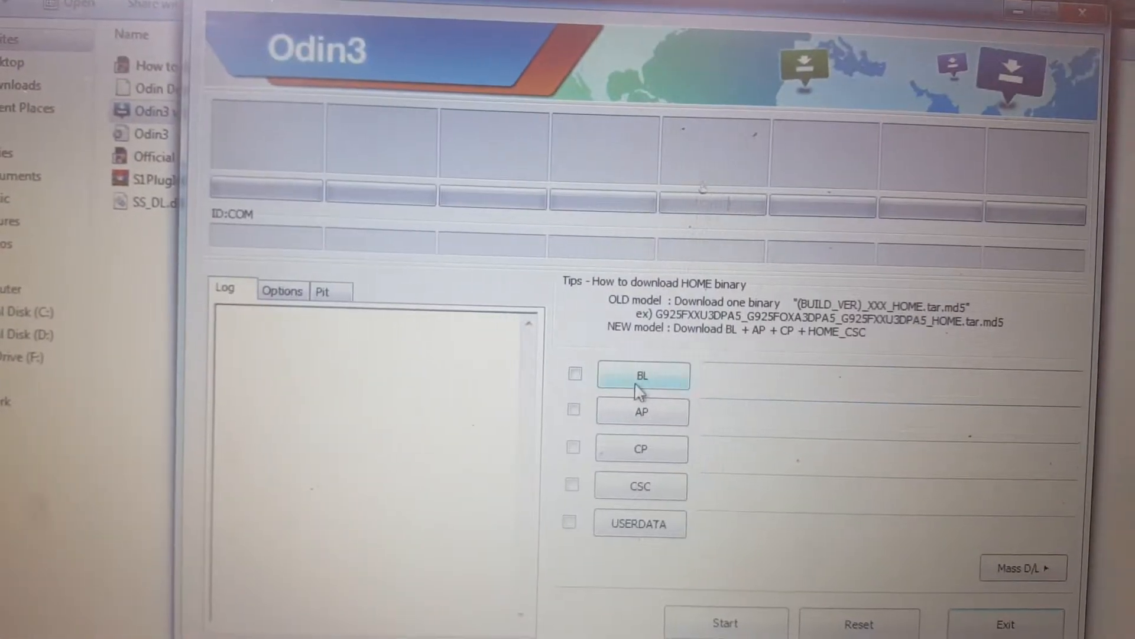
Step: Load the BL_...tar.md5 file from Downloads\SM-B355E\SM-B355E into the BL slot and let the MD5 check pass
{"action": "left_click", "coordinate": [641, 375]}
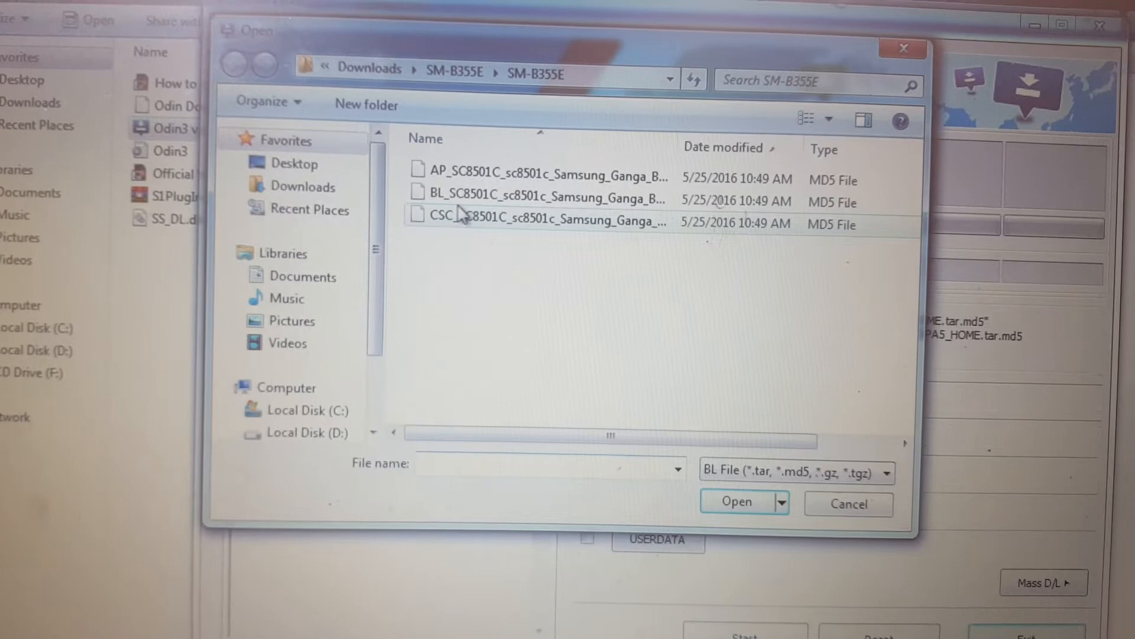
{"action": "mouse_move", "coordinate": [477, 165]}
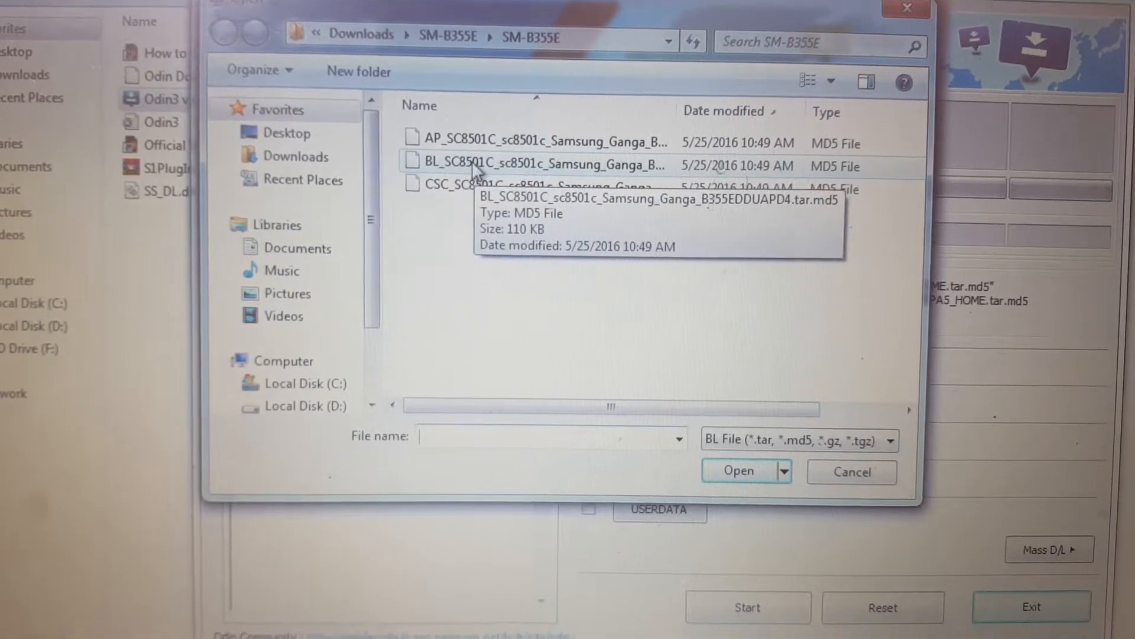
{"action": "left_click", "coordinate": [295, 132]}
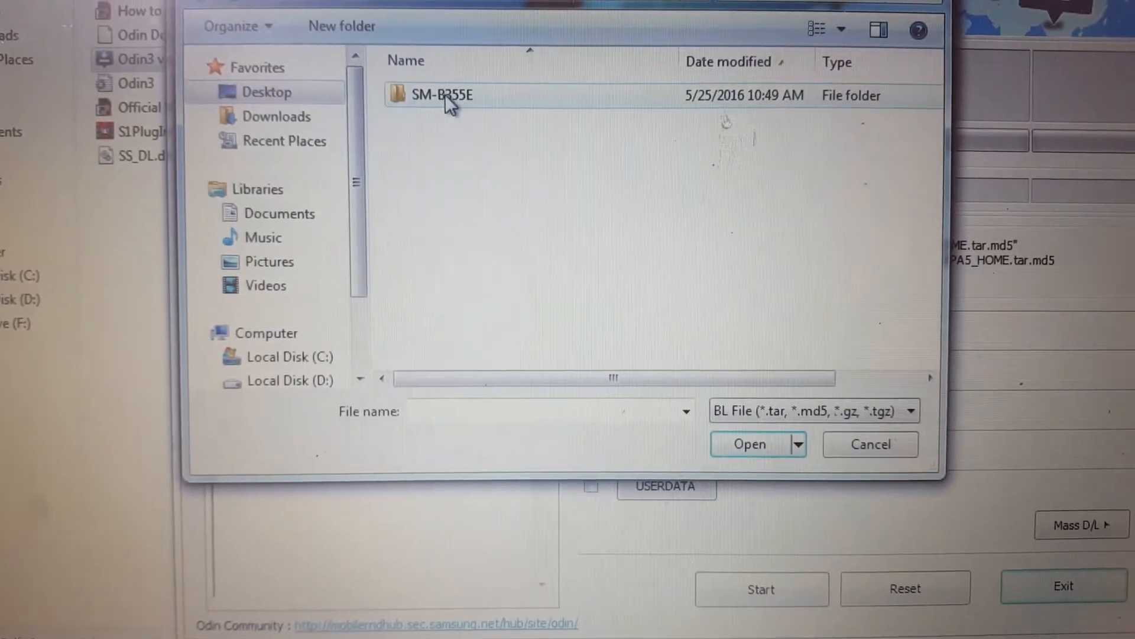
{"action": "double_click", "coordinate": [441, 94]}
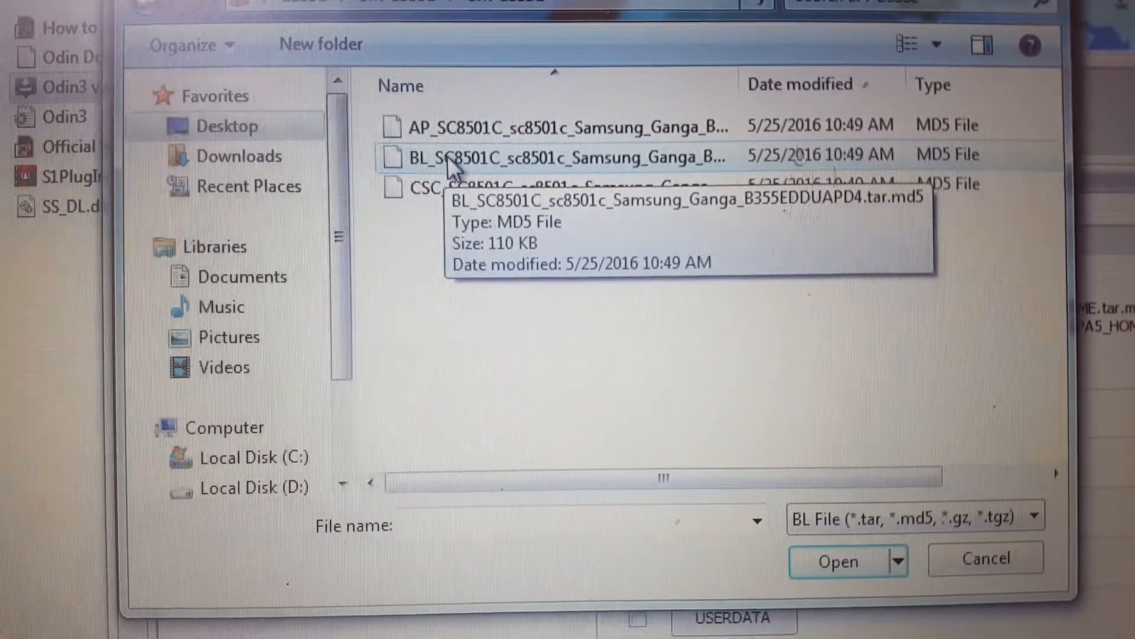
{"action": "left_click", "coordinate": [837, 562]}
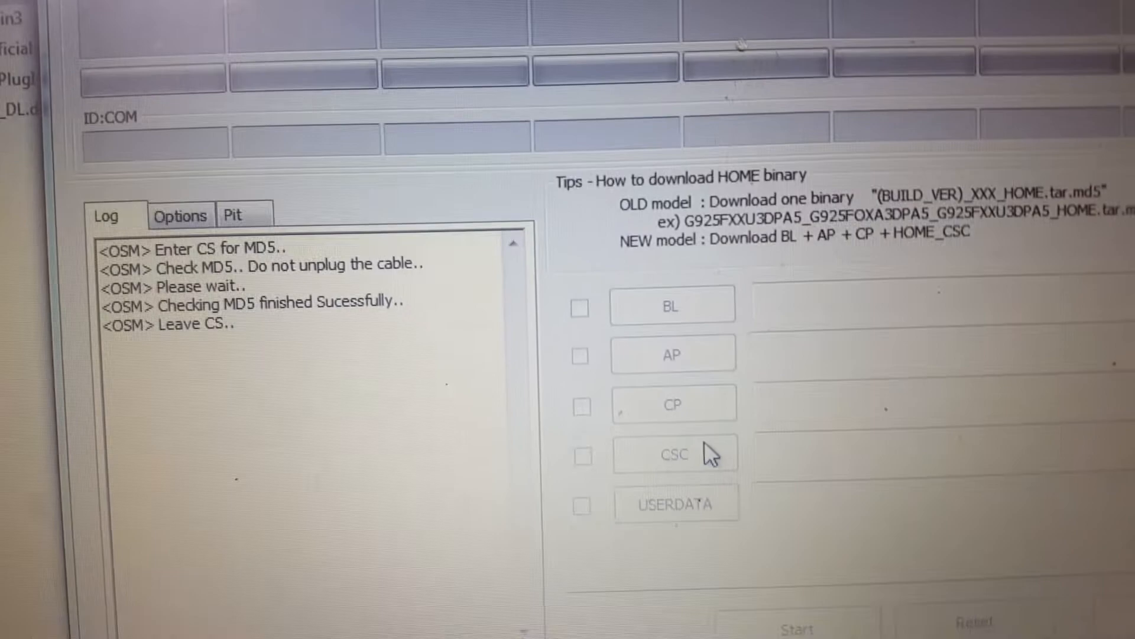